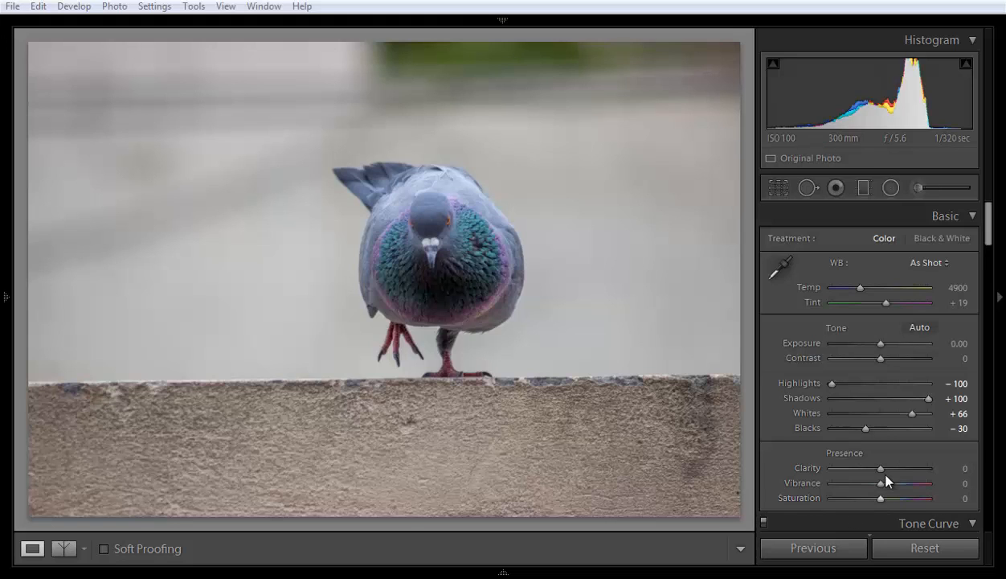
mouse_move(854, 497)
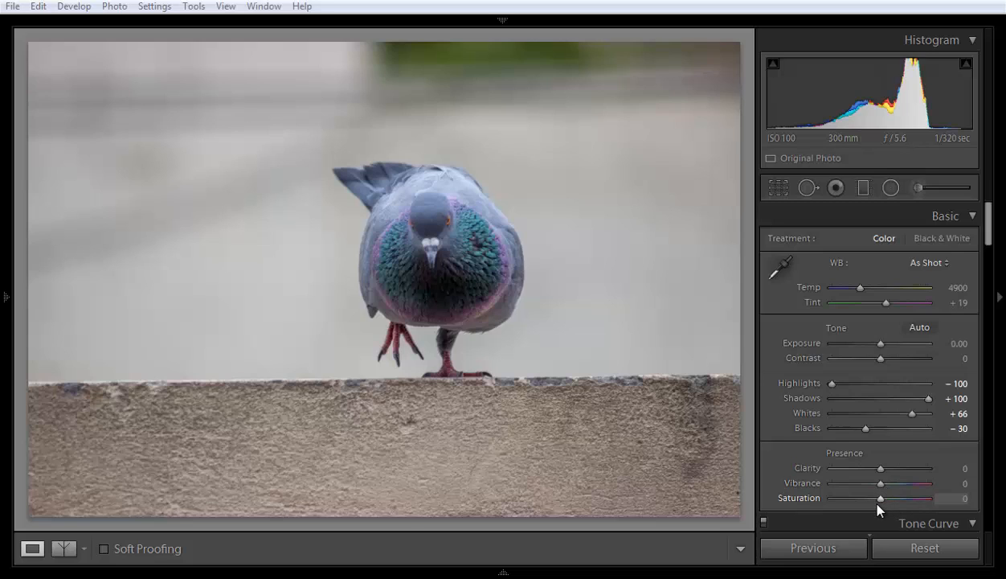
mouse_move(881, 491)
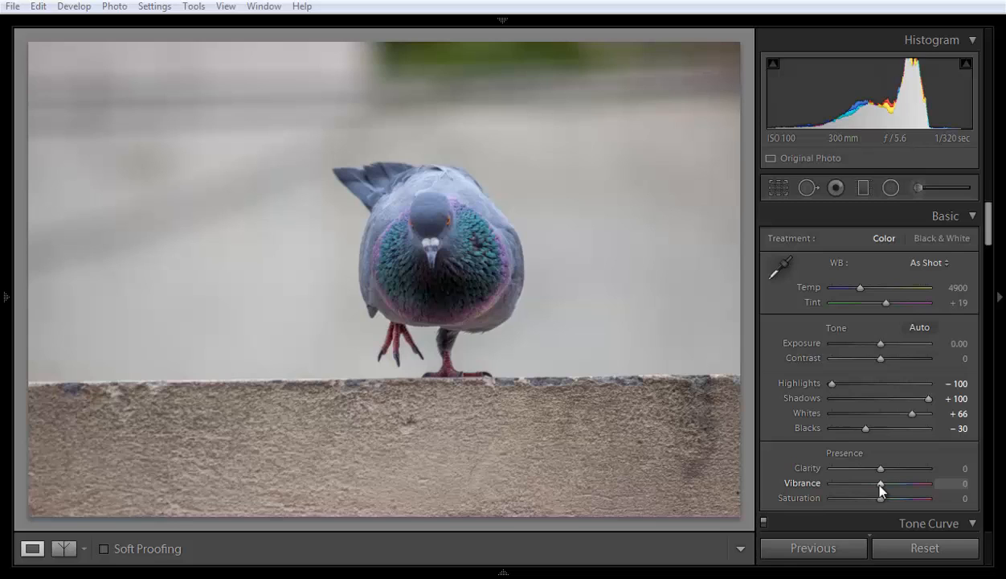
mouse_move(882, 505)
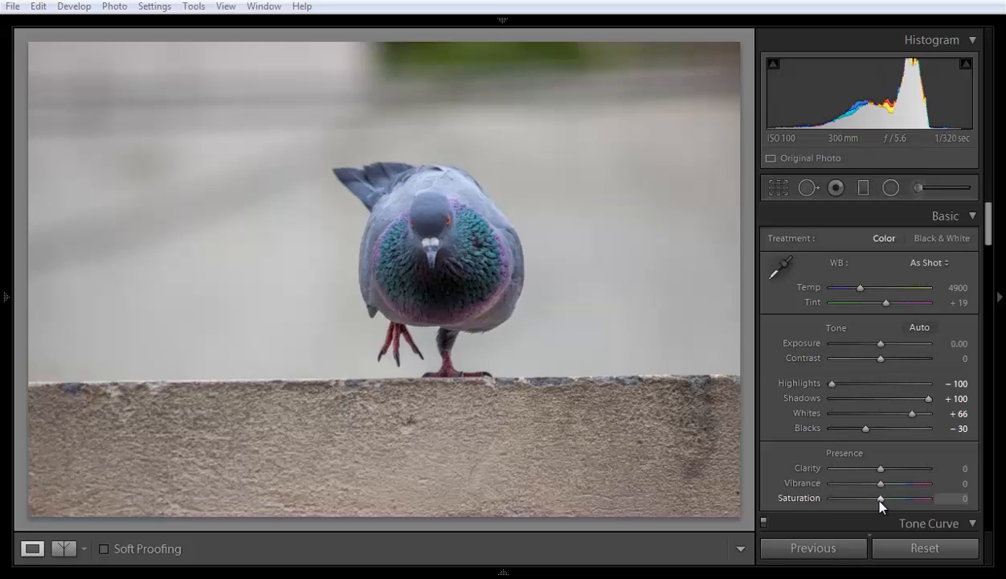
mouse_move(881, 489)
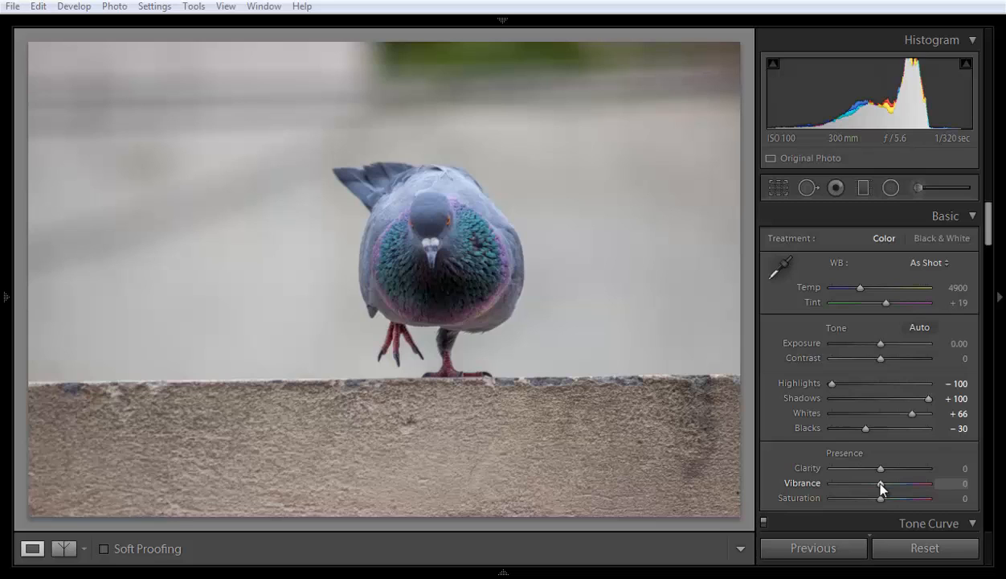
Try Vibrance near +56 and Saturation up to +60, then return Saturation to 0.
left_click_drag(880, 483, 892, 483)
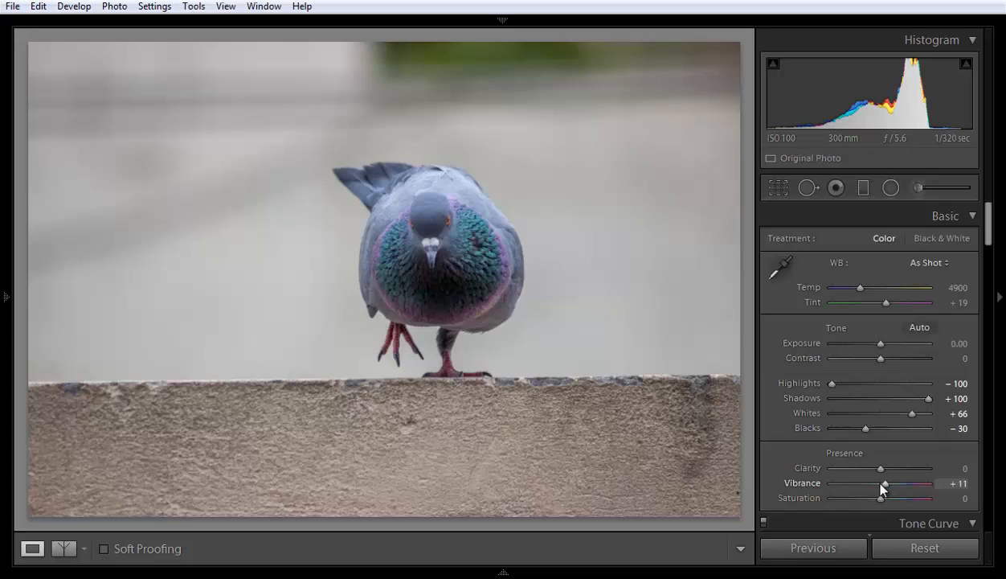
left_click_drag(881, 483, 909, 483)
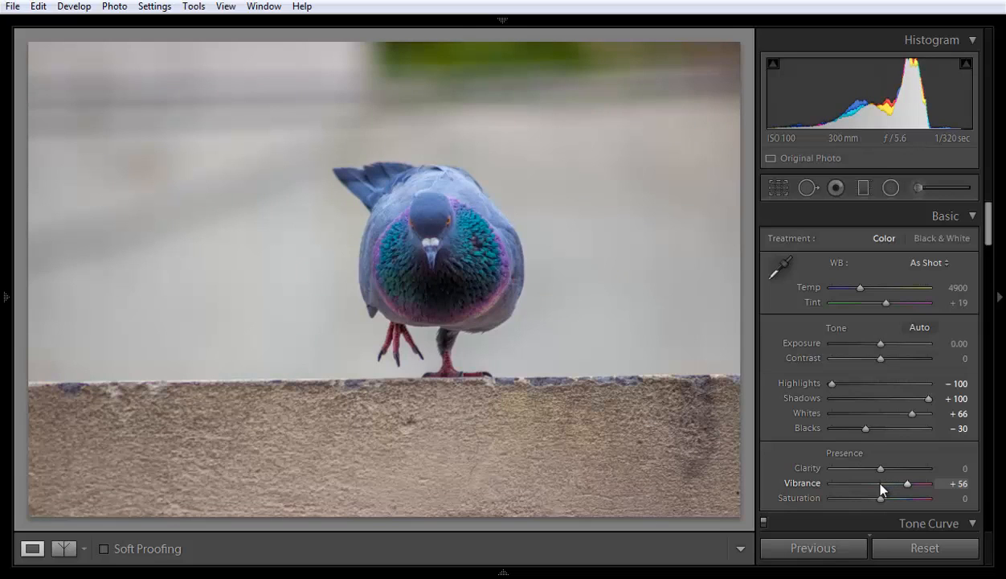
mouse_move(821, 495)
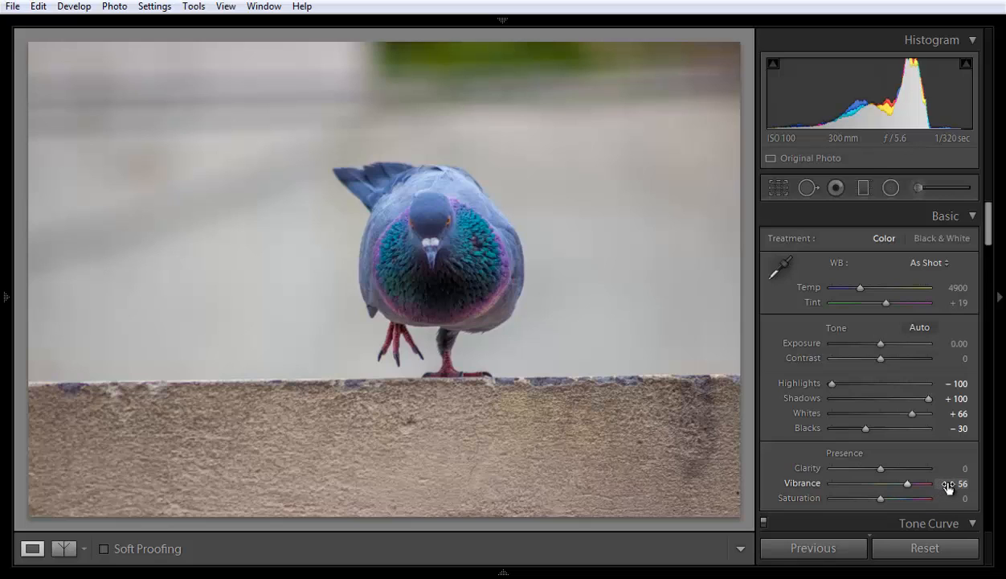
mouse_move(807, 484)
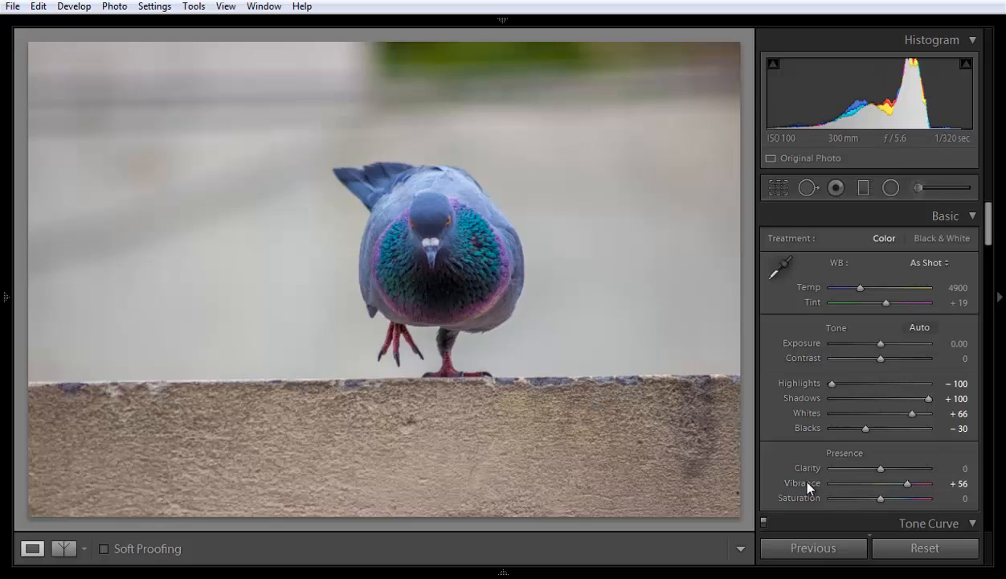
mouse_move(501, 333)
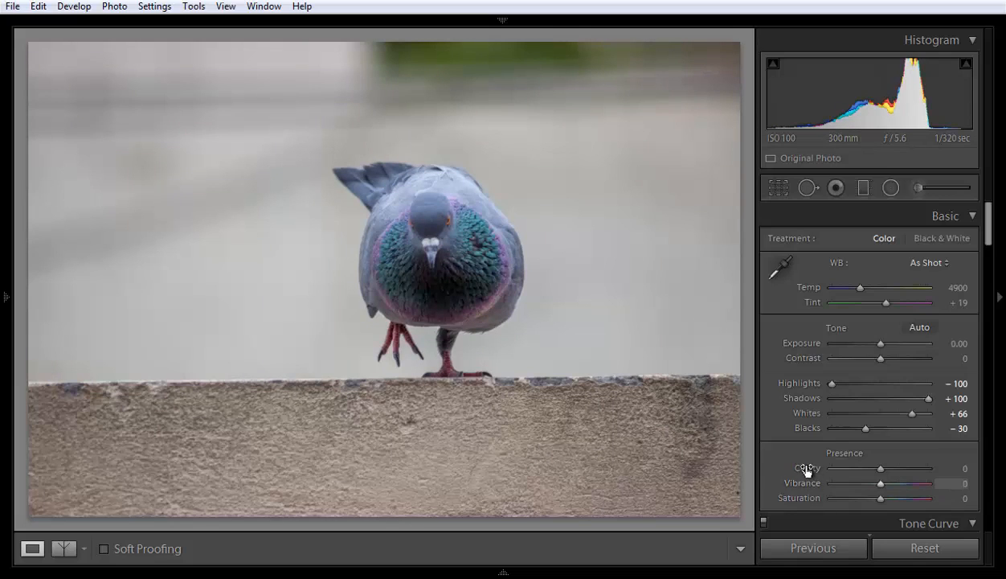
mouse_move(854, 482)
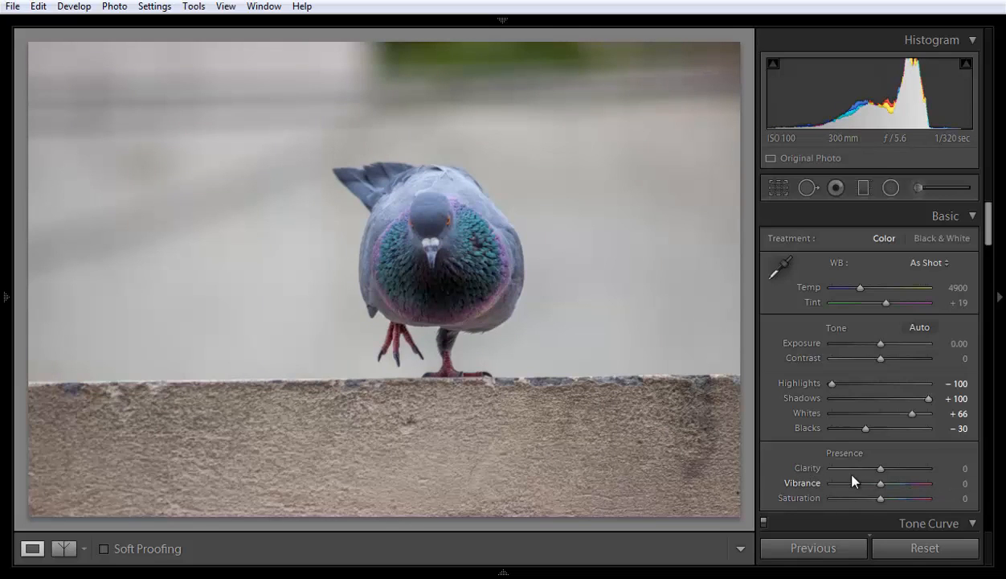
mouse_move(816, 490)
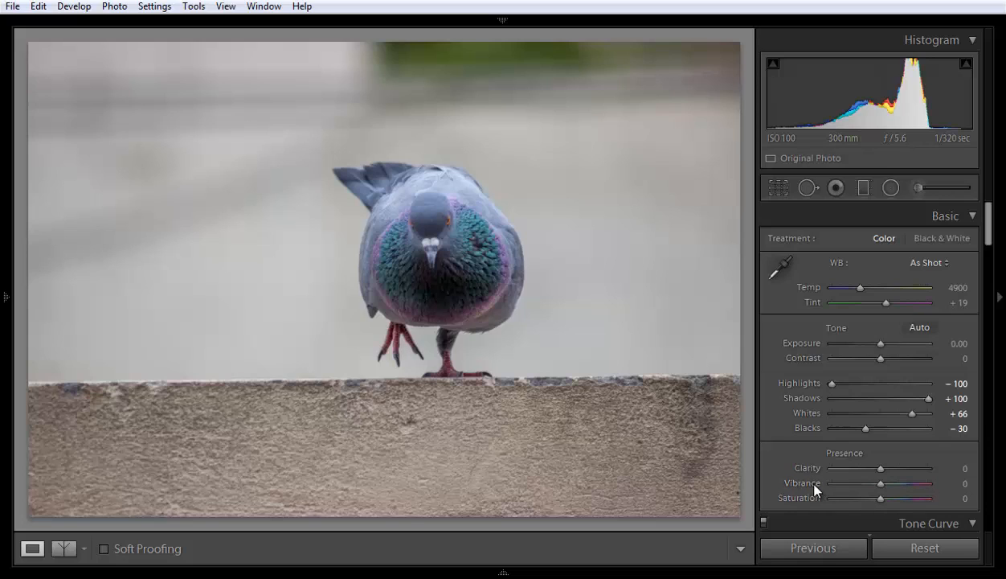
mouse_move(884, 504)
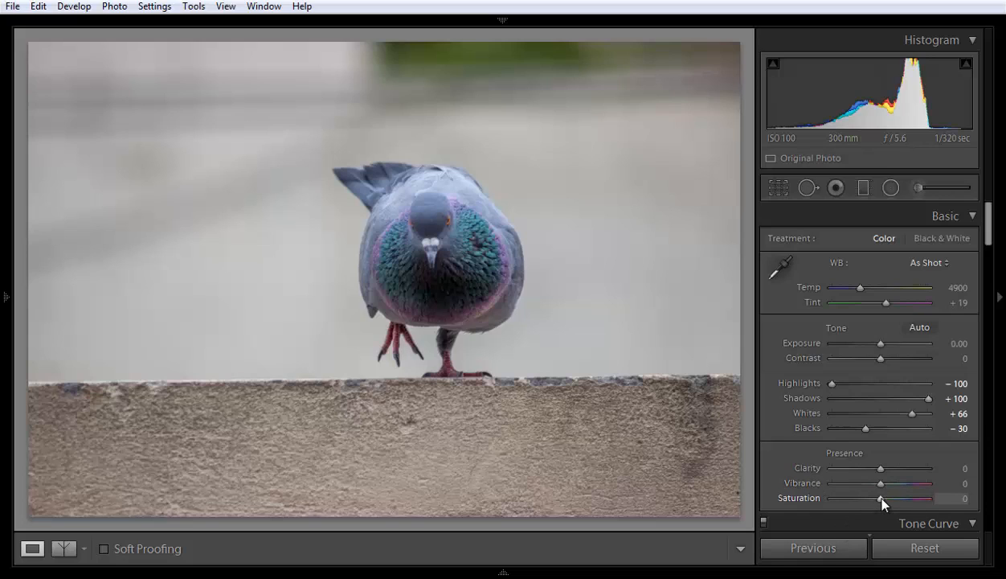
left_click_drag(882, 498, 903, 498)
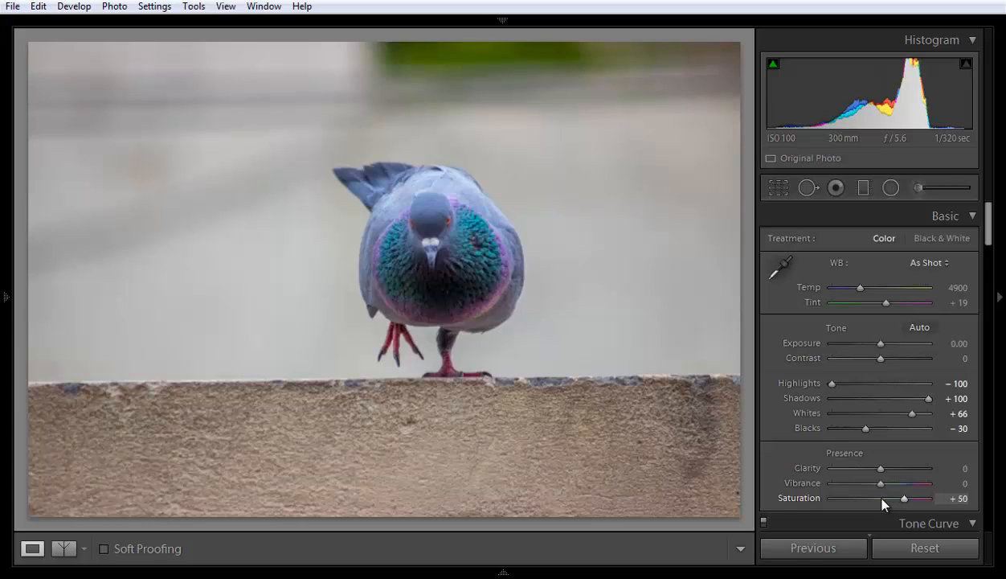
left_click_drag(903, 498, 911, 499)
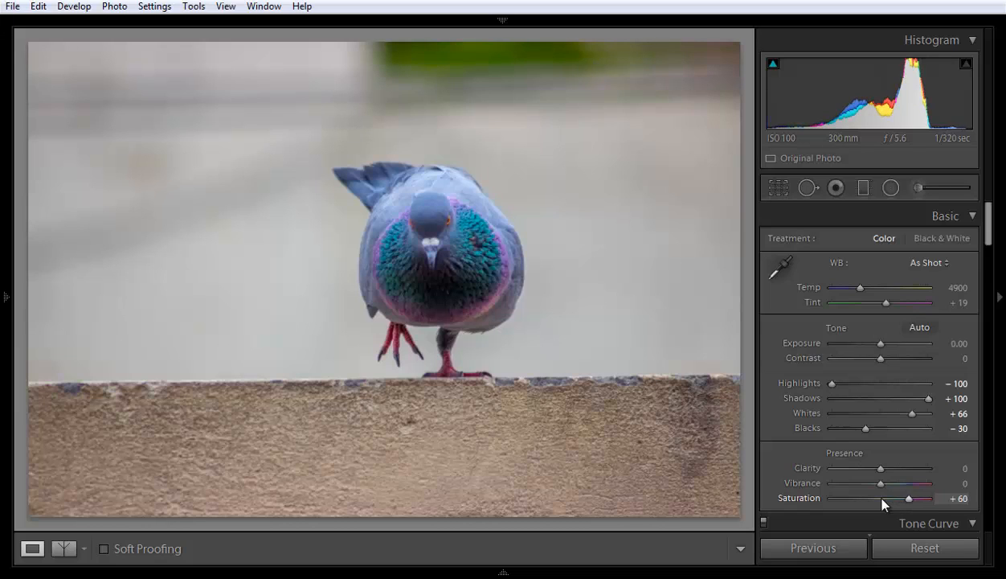
left_click_drag(911, 499, 906, 499)
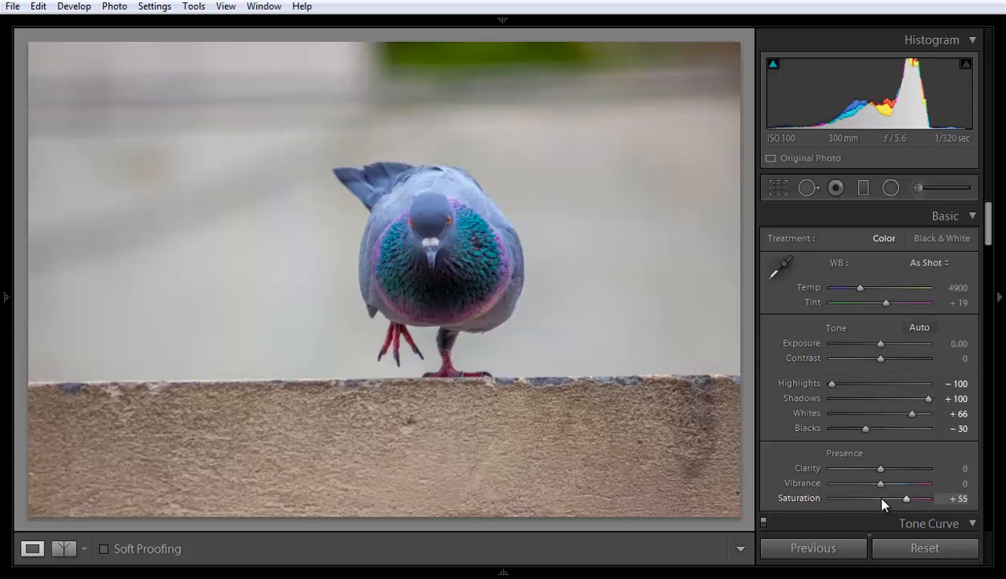
mouse_move(487, 393)
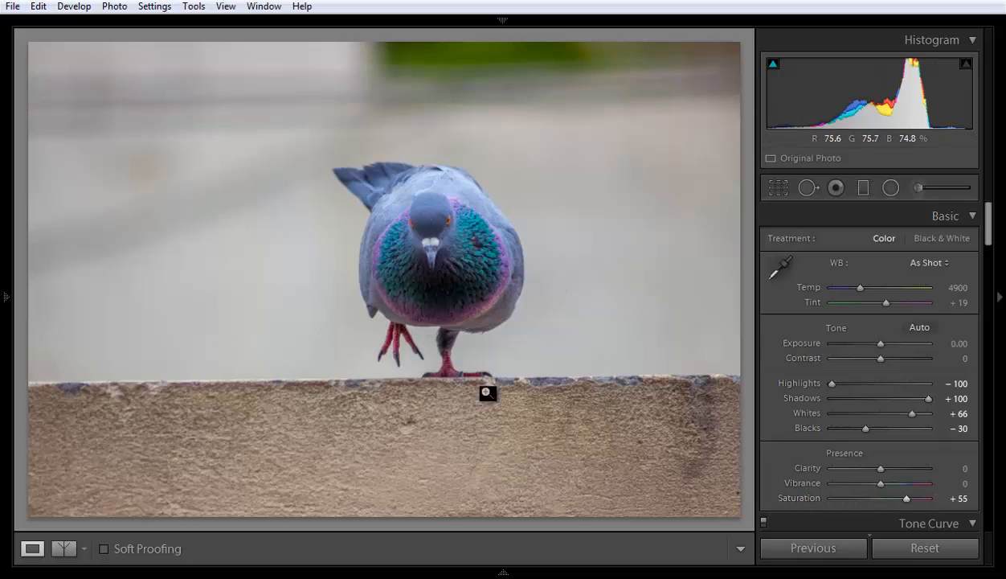
mouse_move(545, 448)
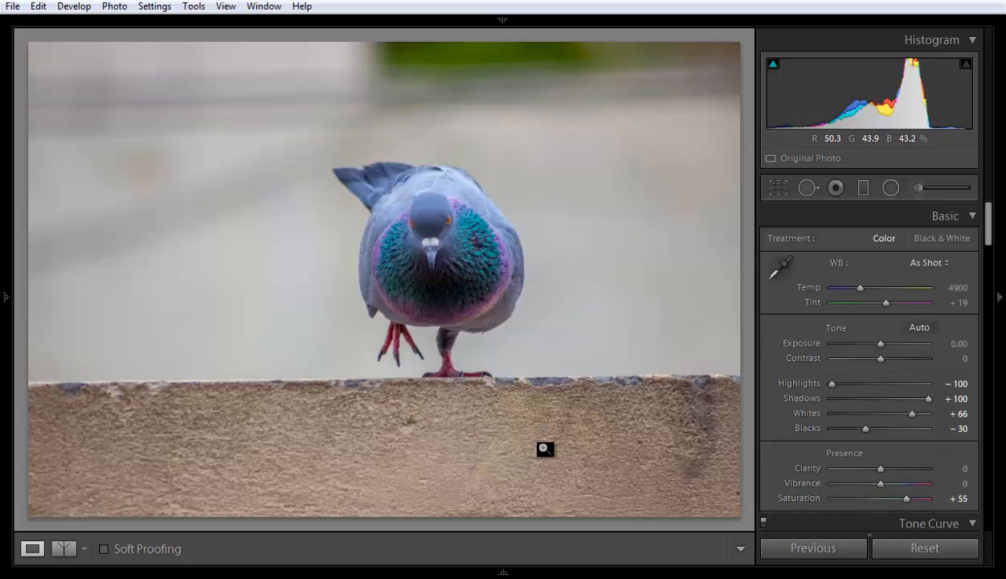
mouse_move(396, 327)
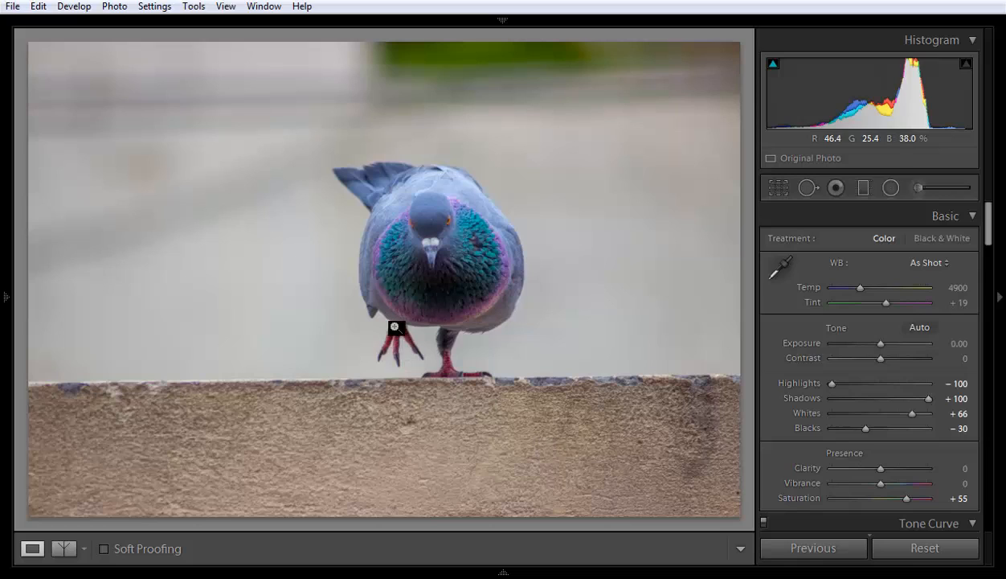
mouse_move(389, 346)
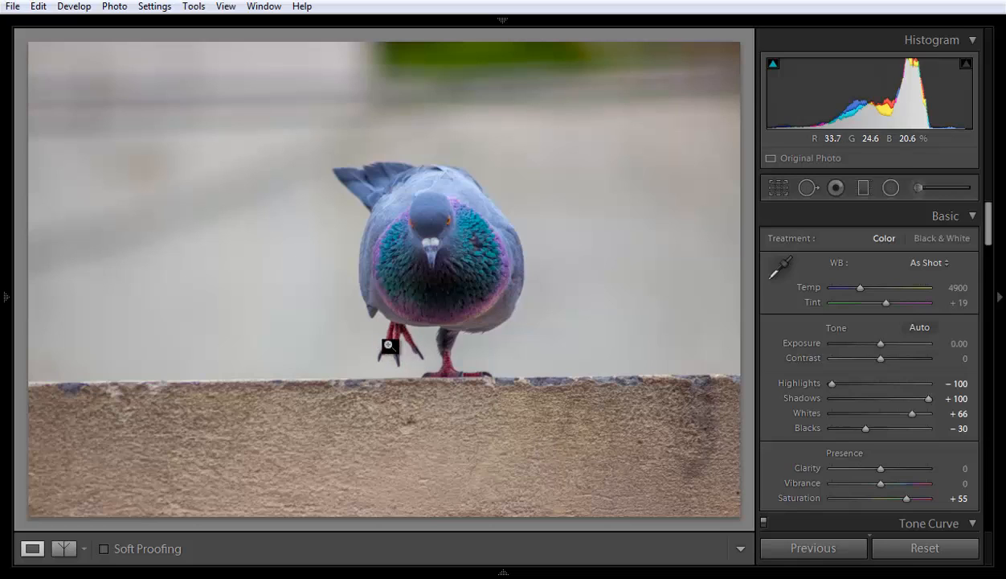
mouse_move(906, 502)
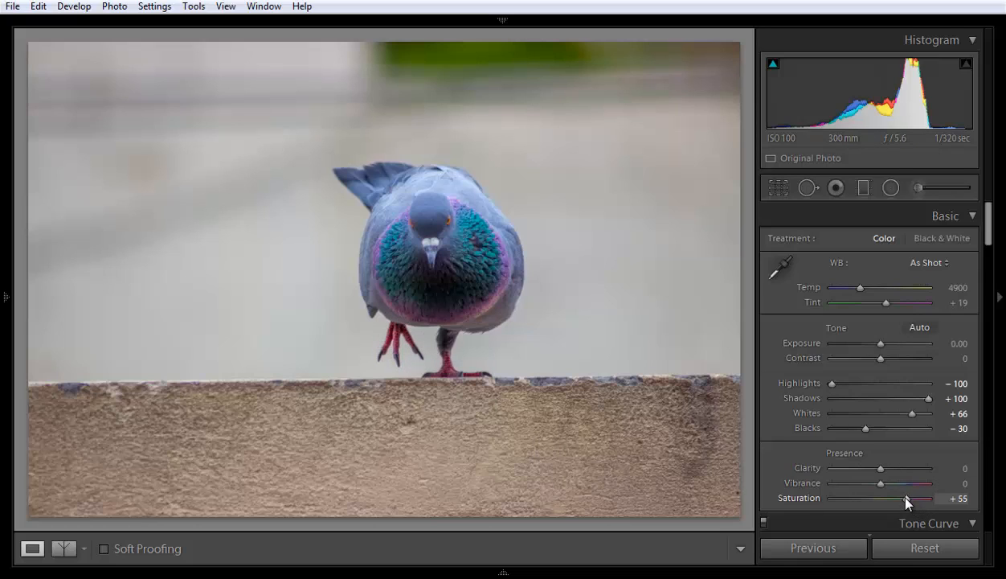
left_click_drag(906, 498, 911, 498)
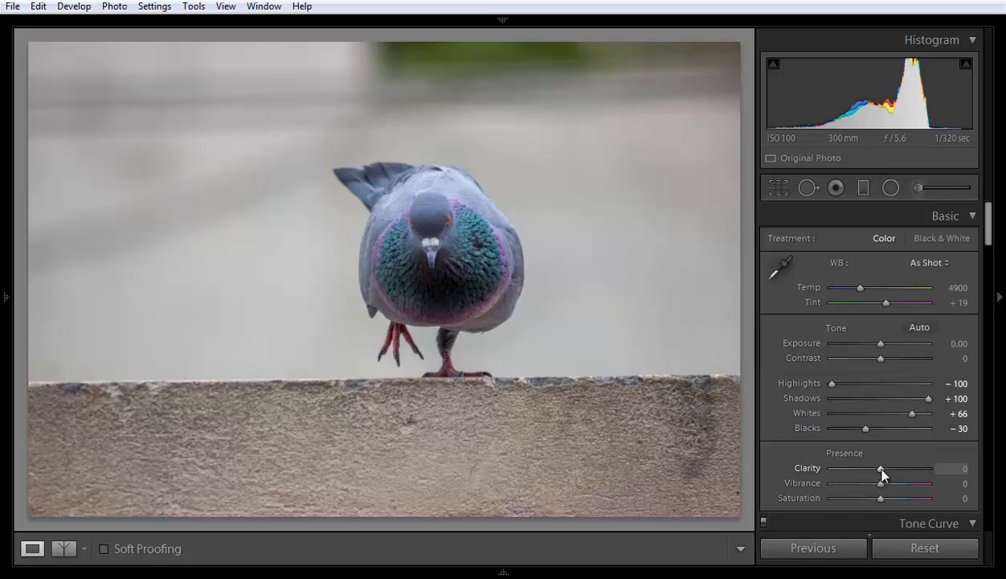
mouse_move(761, 384)
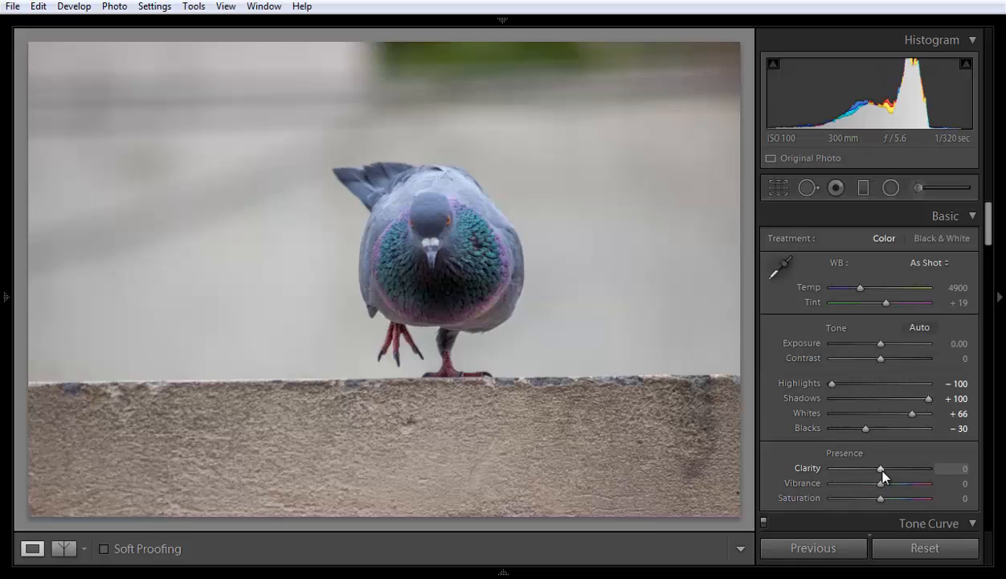
Raise Clarity through +30 to +45 and set Vibrance to +50.
left_click_drag(881, 469, 894, 468)
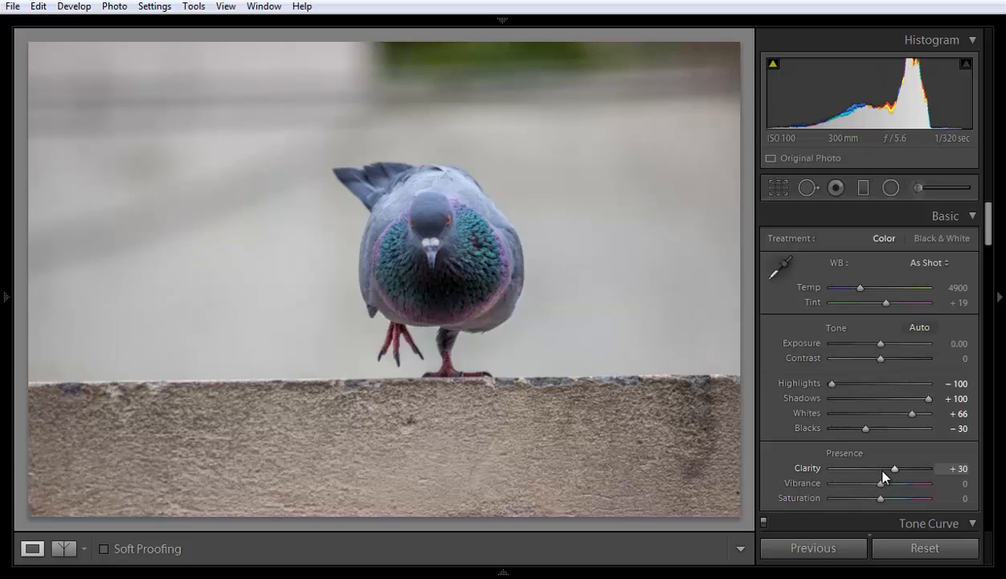
left_click_drag(894, 468, 917, 467)
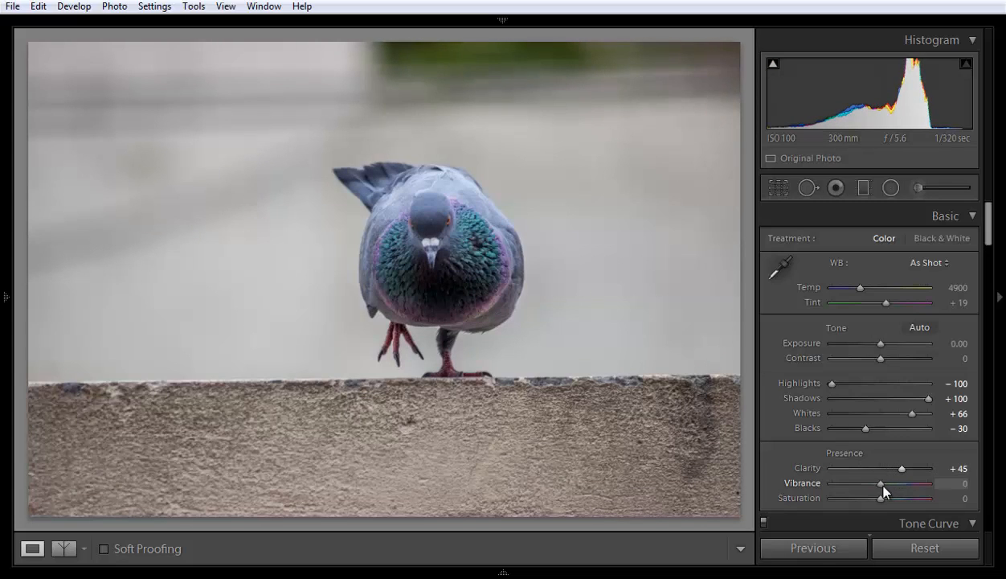
left_click_drag(882, 483, 902, 483)
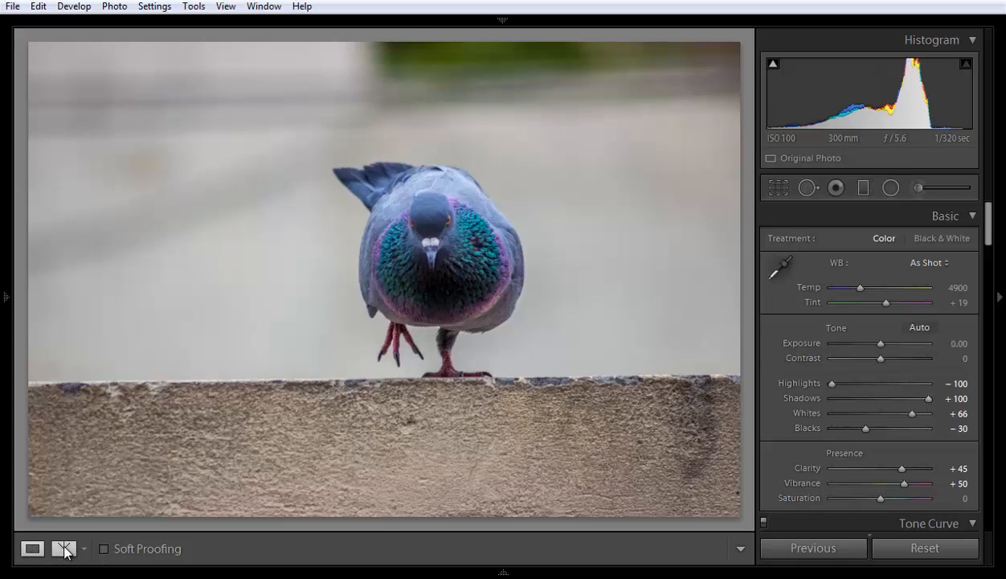
Cycle through the split-screen comparison modes to reach the Before & After Left/Right view.
left_click(63, 549)
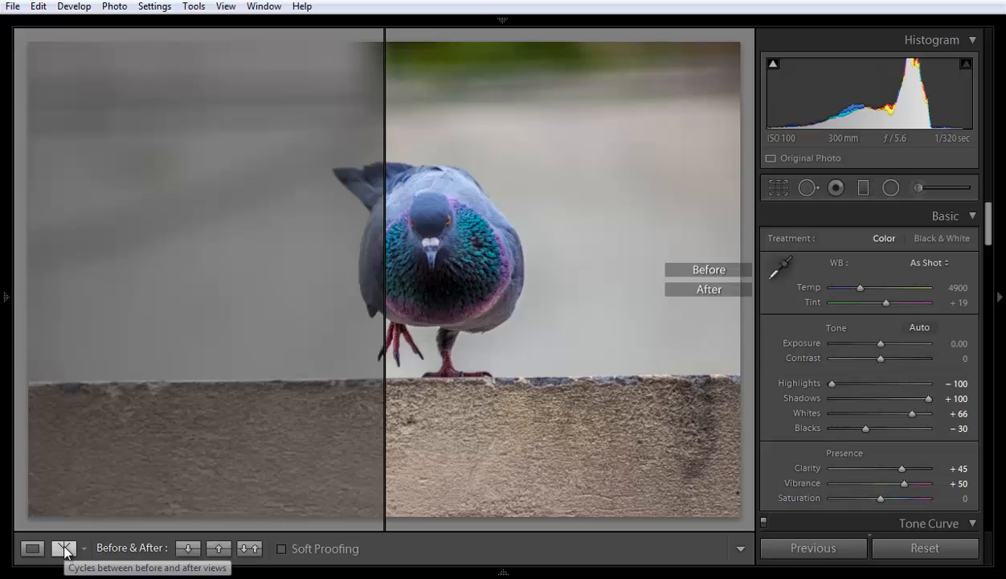
left_click(63, 547)
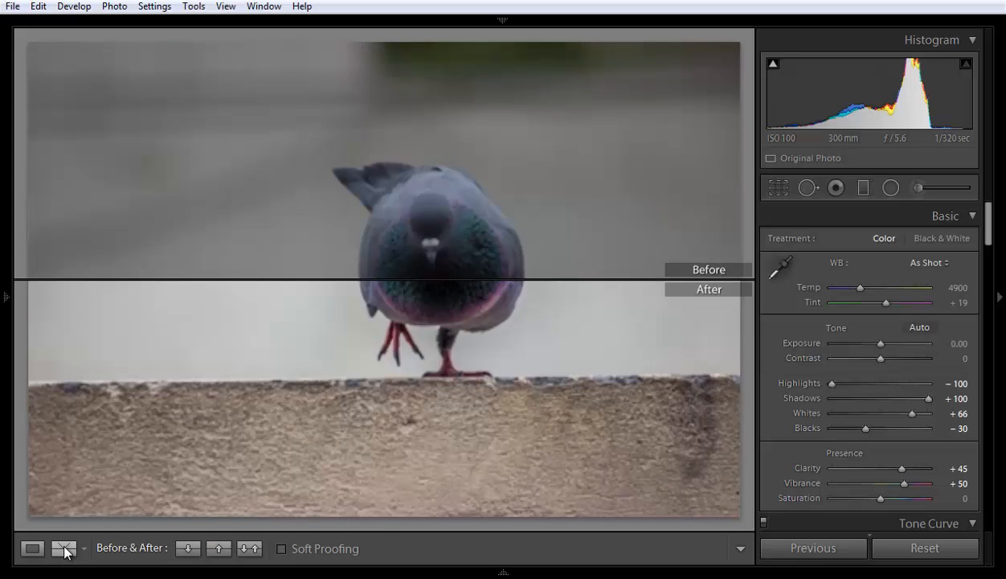
left_click(62, 548)
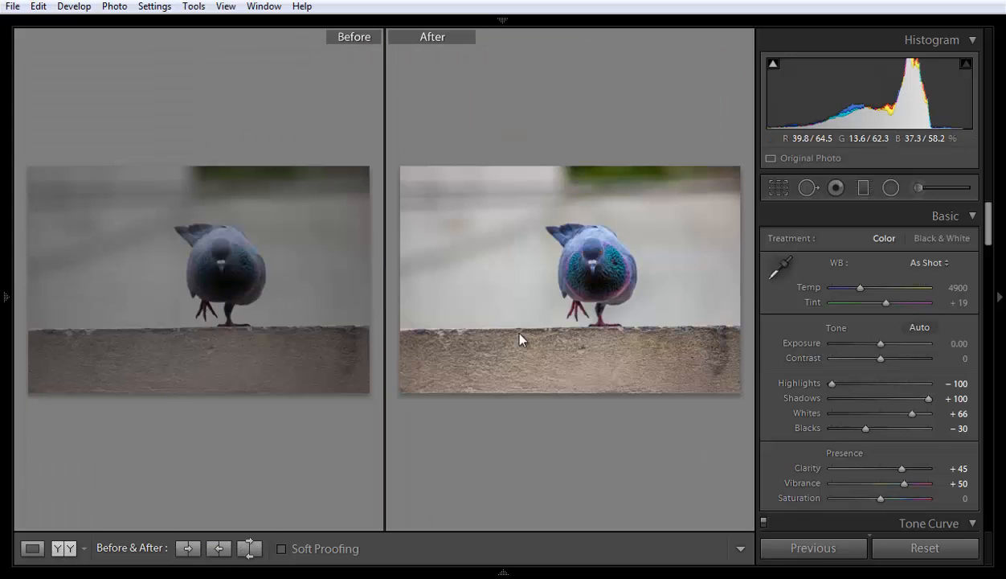
mouse_move(618, 270)
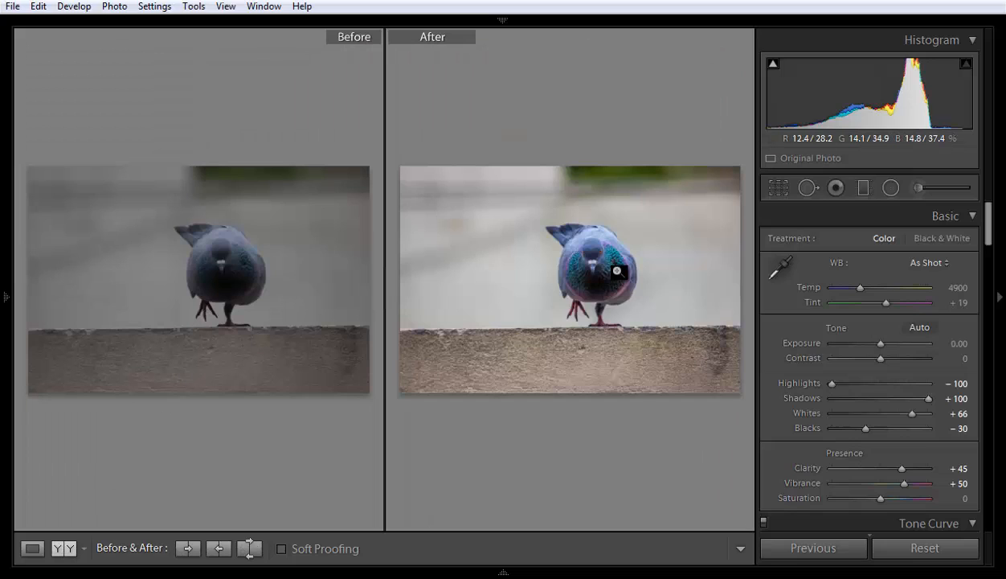